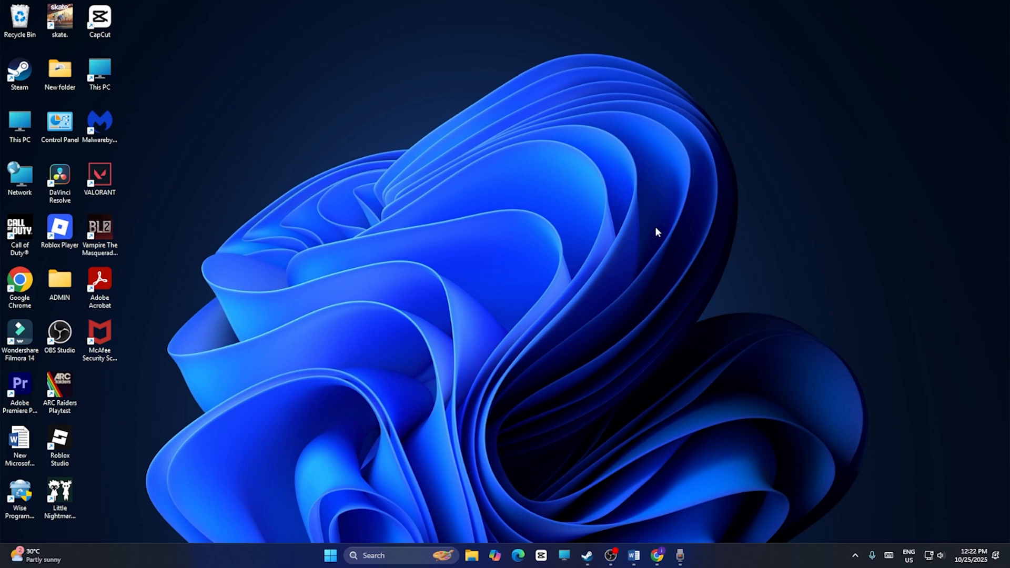
{"action": "mouse_move", "coordinate": [692, 331]}
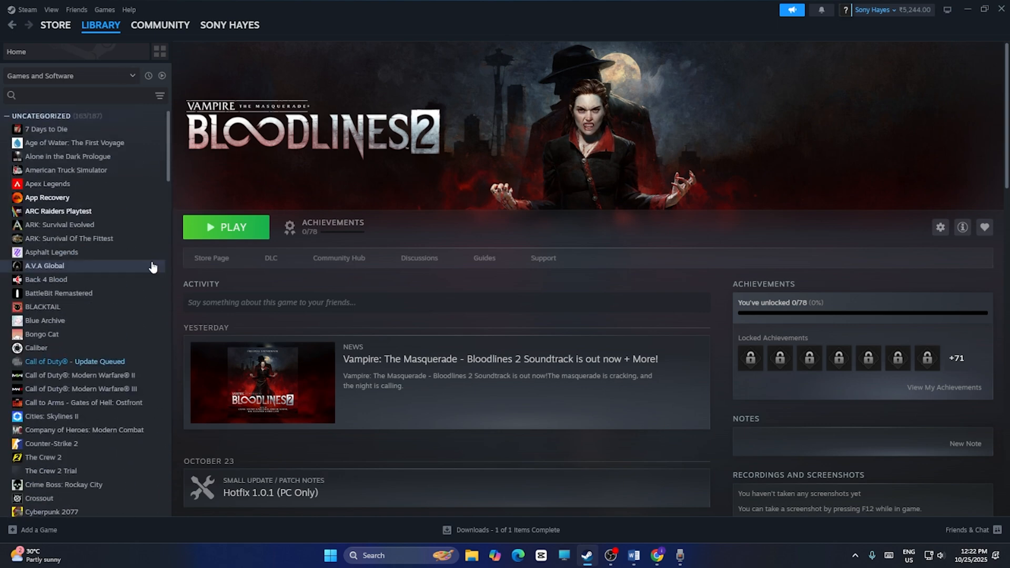
Bring up the context menu for ARC Raiders Playtest in the Steam library.
{"action": "left_click", "coordinate": [58, 210]}
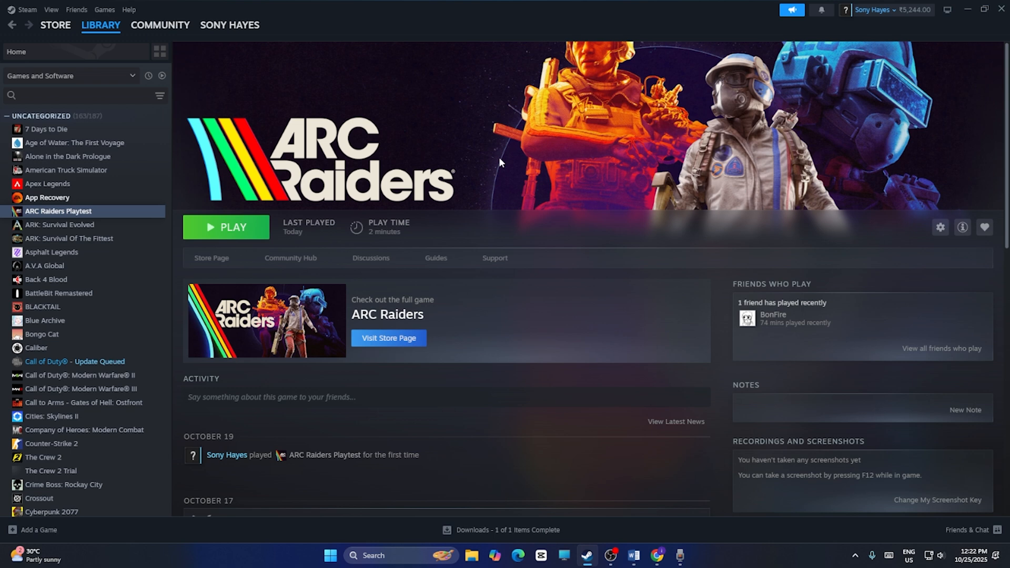
{"action": "right_click", "coordinate": [58, 211]}
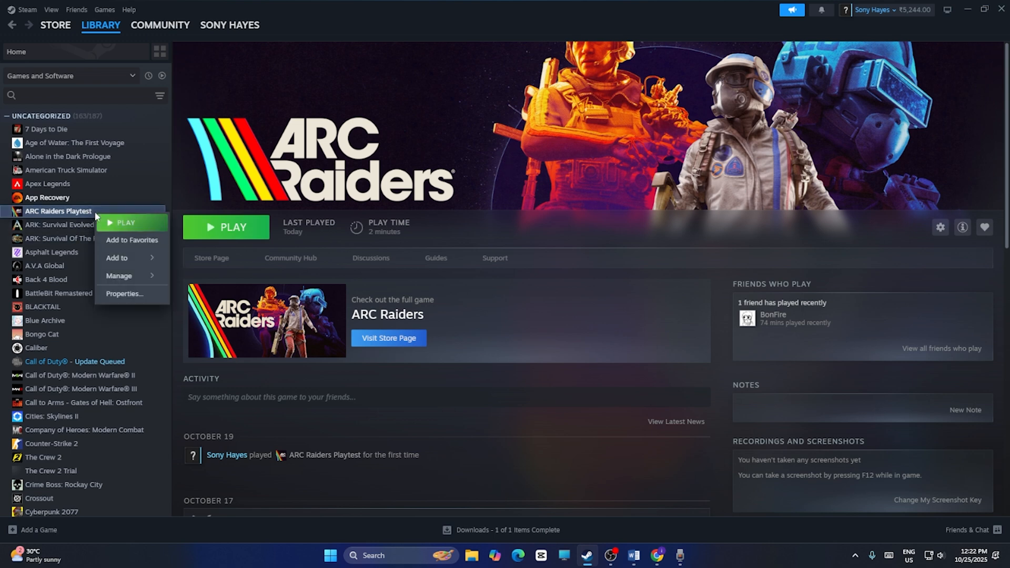
Verify integrity of ARC Raiders Playtest's installed files from its properties.
{"action": "left_click", "coordinate": [124, 294]}
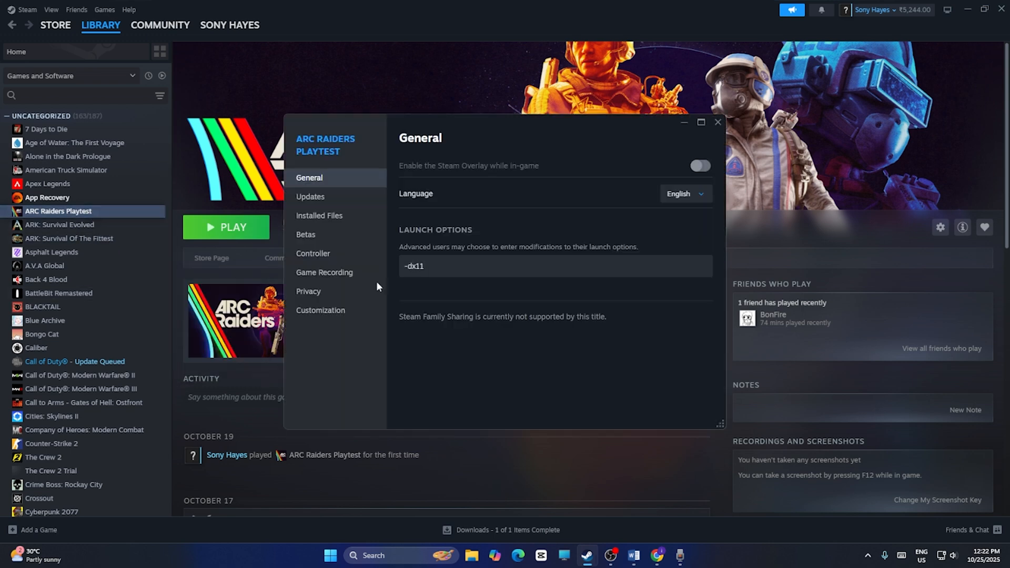
{"action": "left_click", "coordinate": [319, 216]}
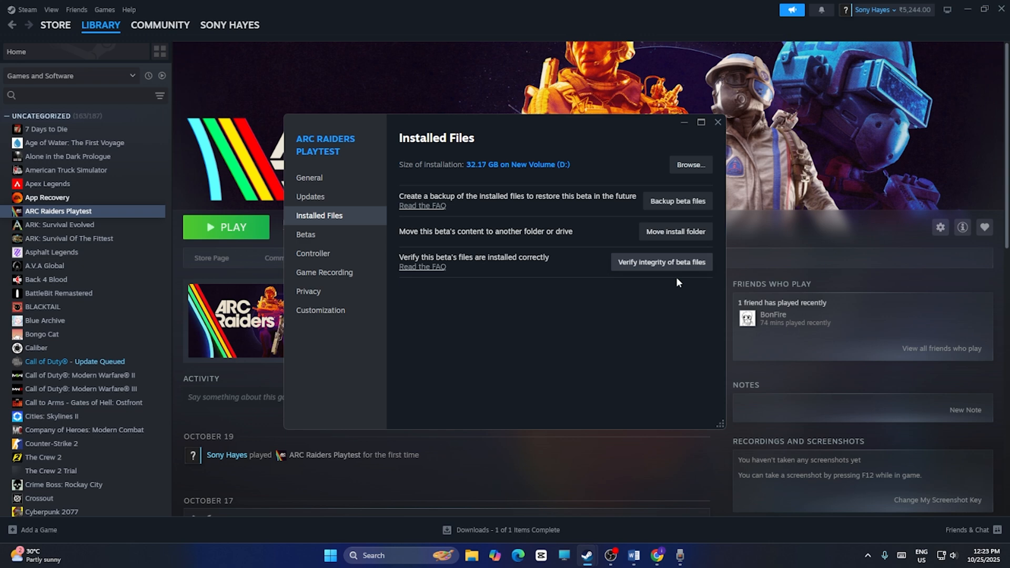
{"action": "mouse_move", "coordinate": [680, 270]}
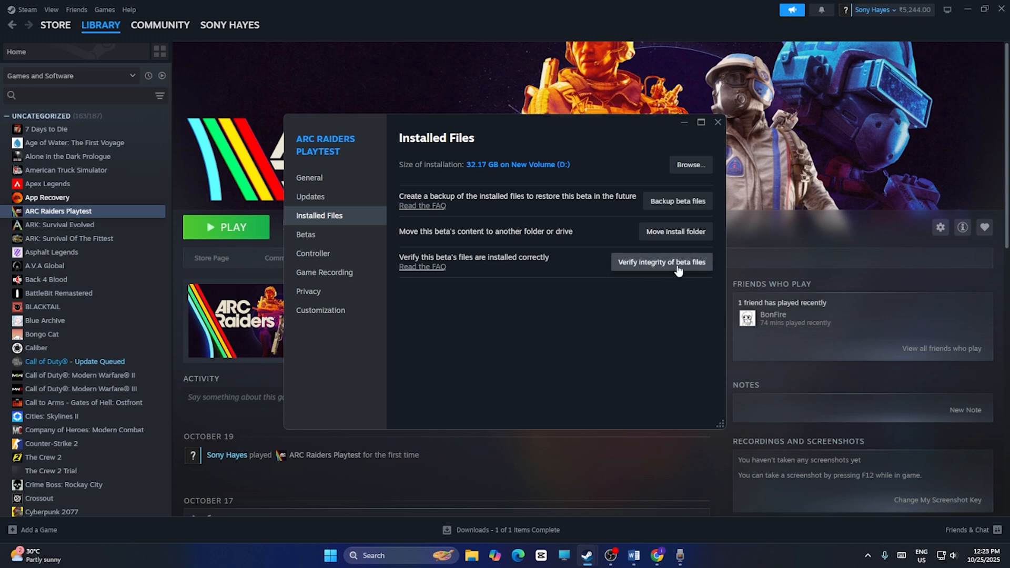
{"action": "mouse_move", "coordinate": [665, 274]}
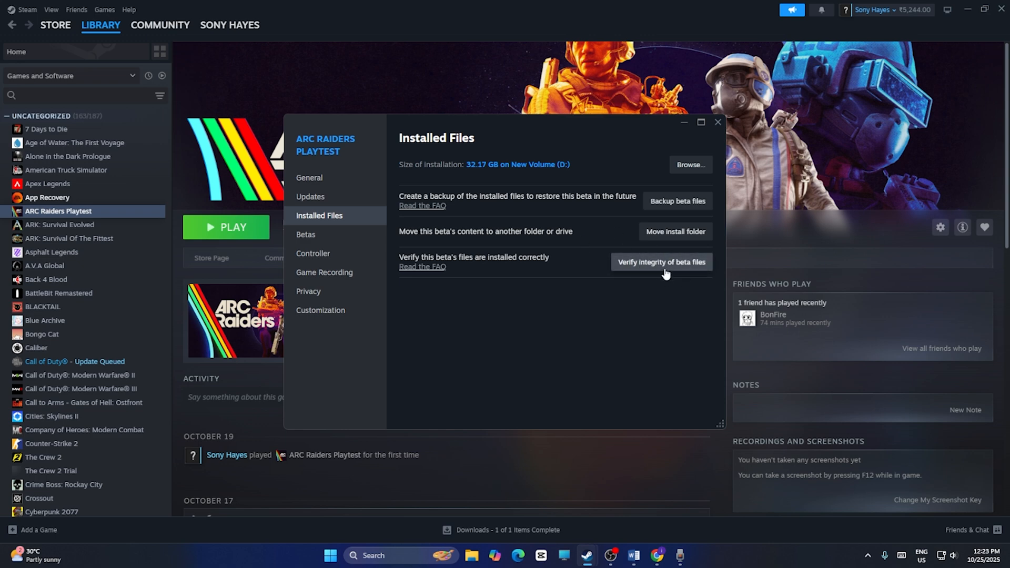
{"action": "mouse_move", "coordinate": [680, 274]}
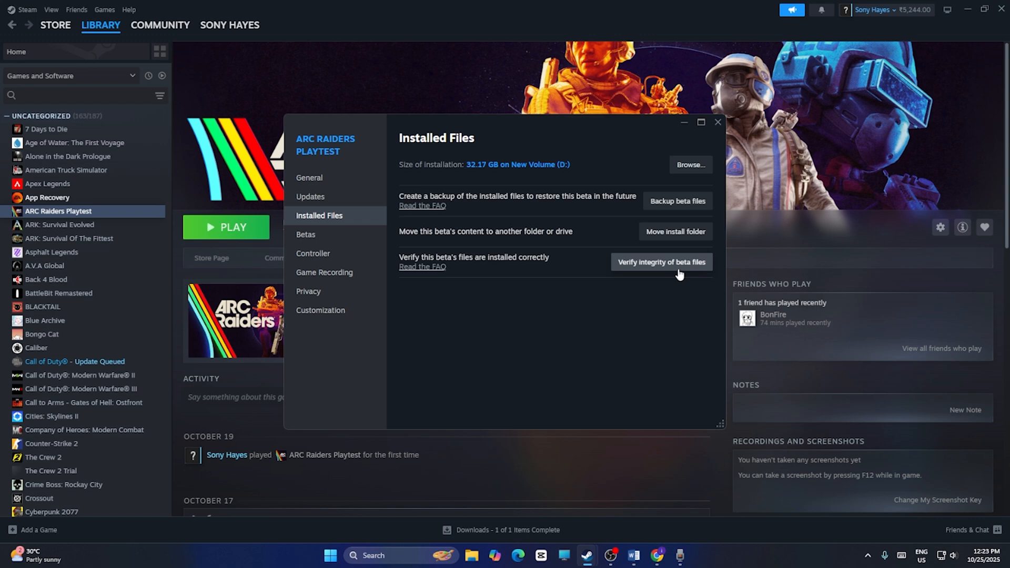
{"action": "mouse_move", "coordinate": [494, 181]}
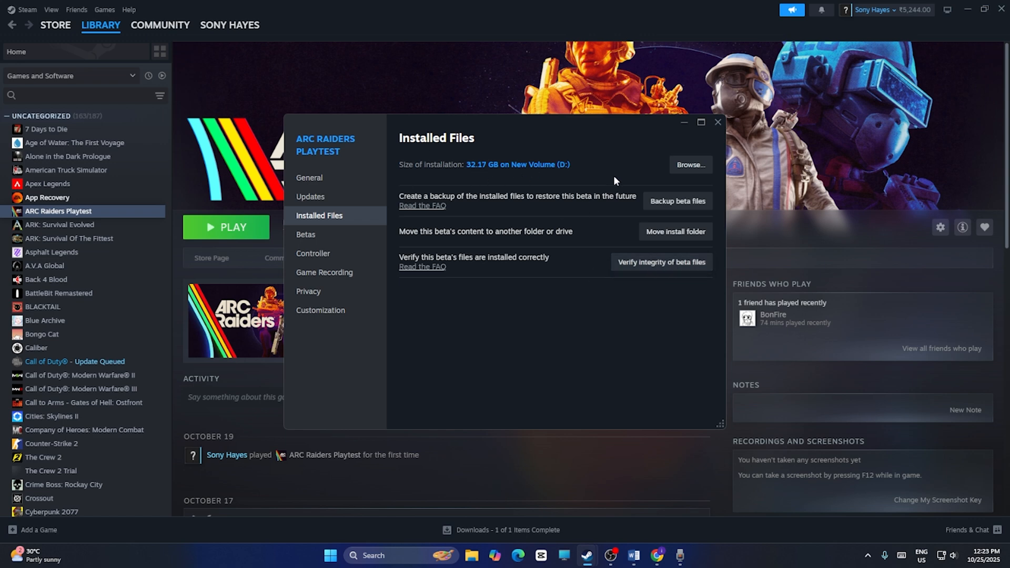
{"action": "mouse_move", "coordinate": [531, 339]}
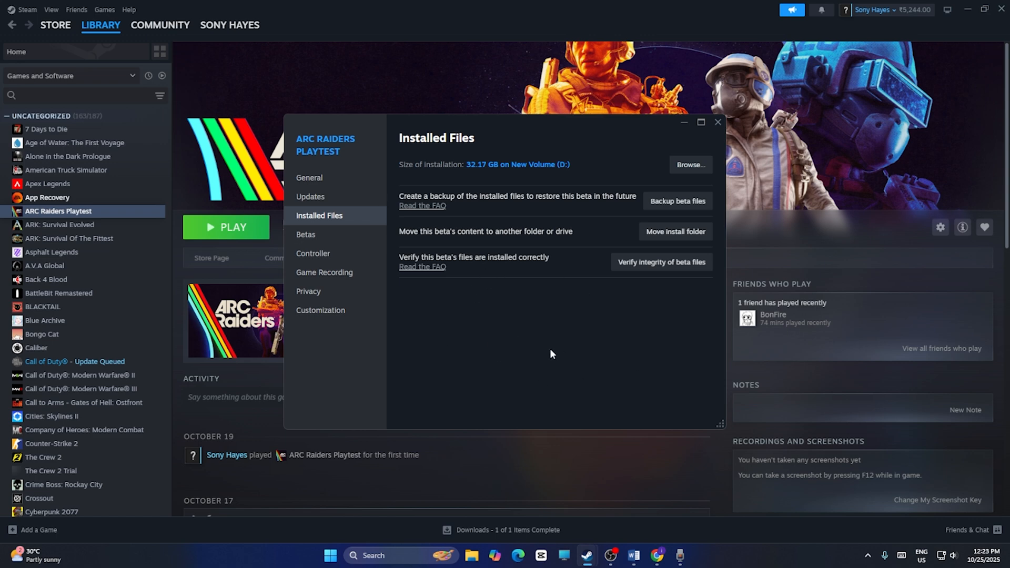
{"action": "mouse_move", "coordinate": [718, 137]}
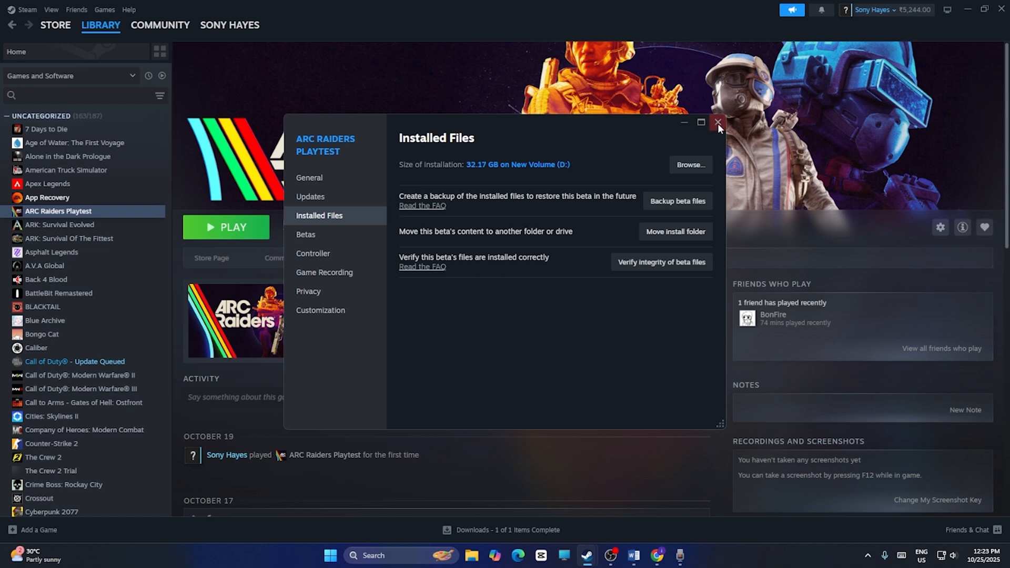
{"action": "left_click", "coordinate": [718, 122]}
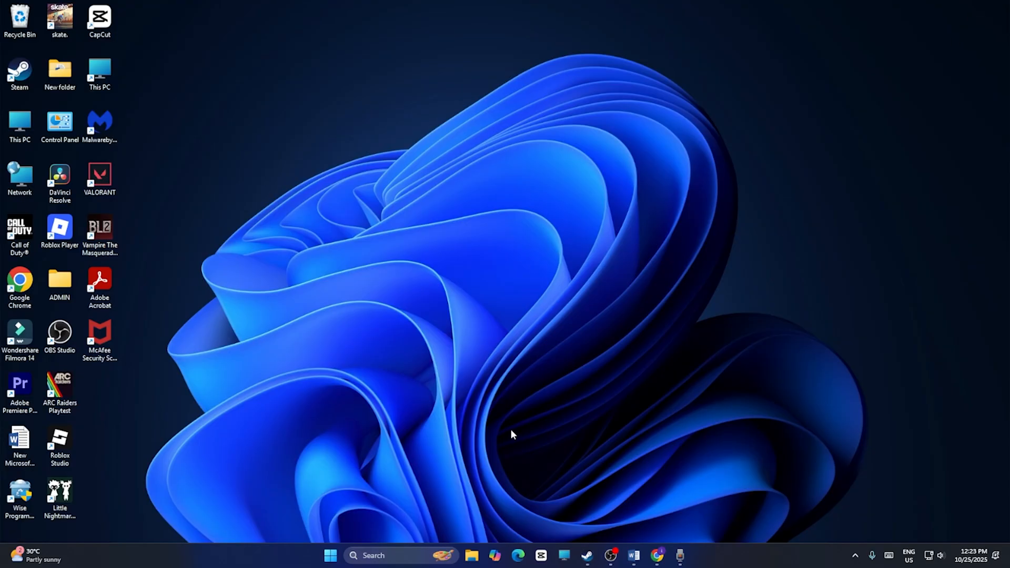
Launch Windows Settings via a taskbar search for 'settings'.
{"action": "type", "text": "settings"}
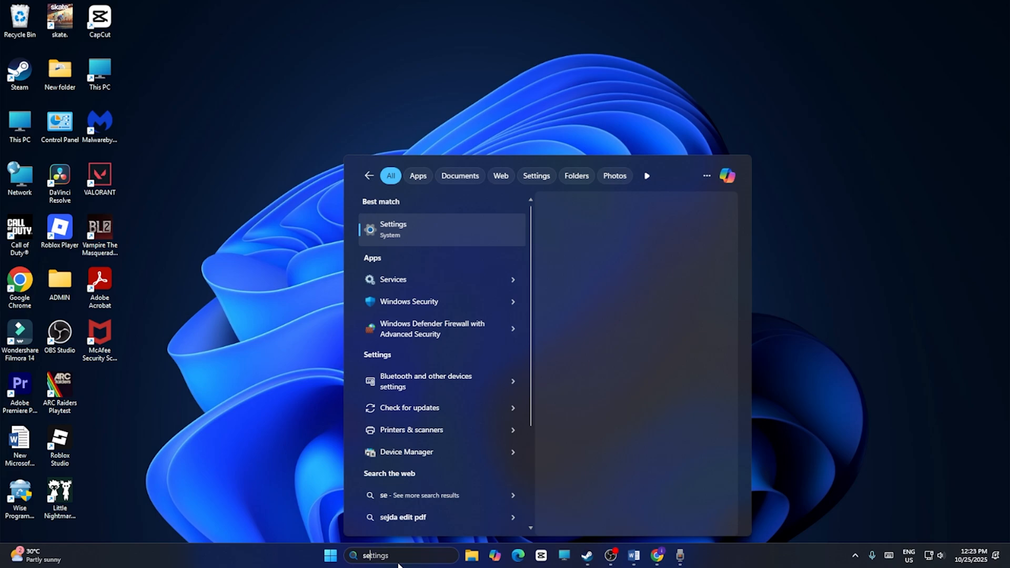
{"action": "left_click", "coordinate": [413, 230]}
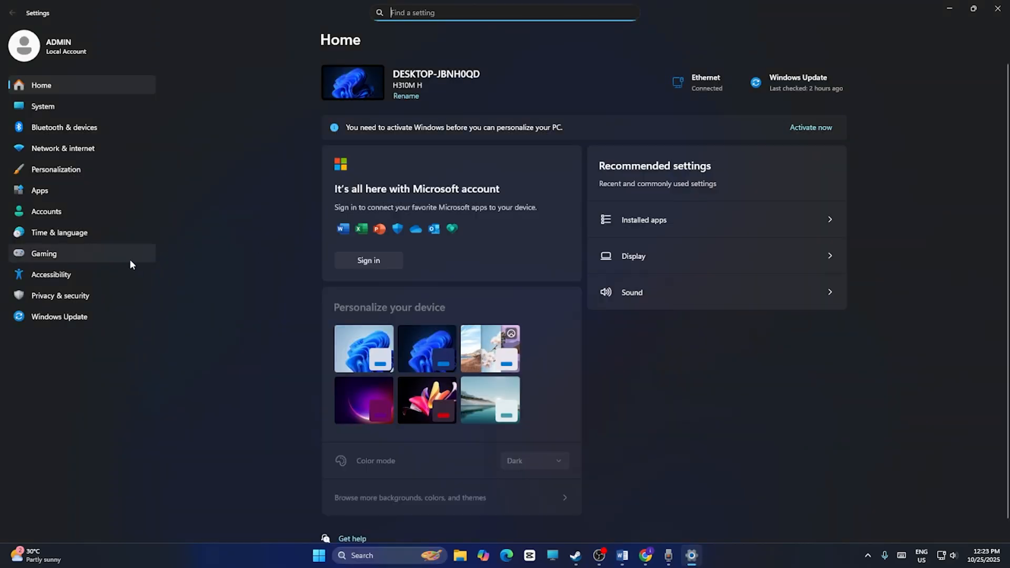
Expand the Power Mode options under System > Power, then exit Settings.
{"action": "left_click", "coordinate": [43, 106]}
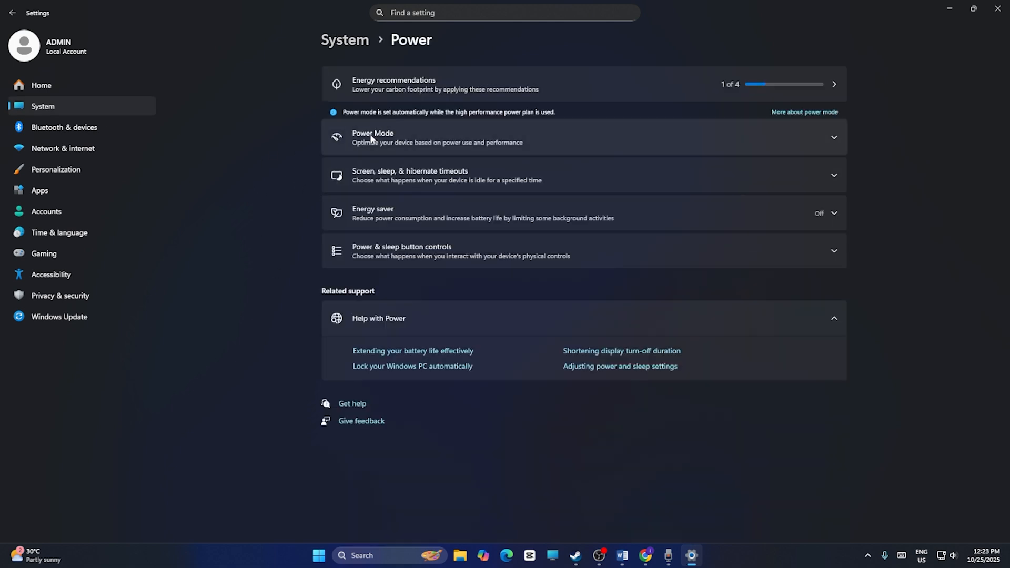
{"action": "left_click", "coordinate": [580, 138]}
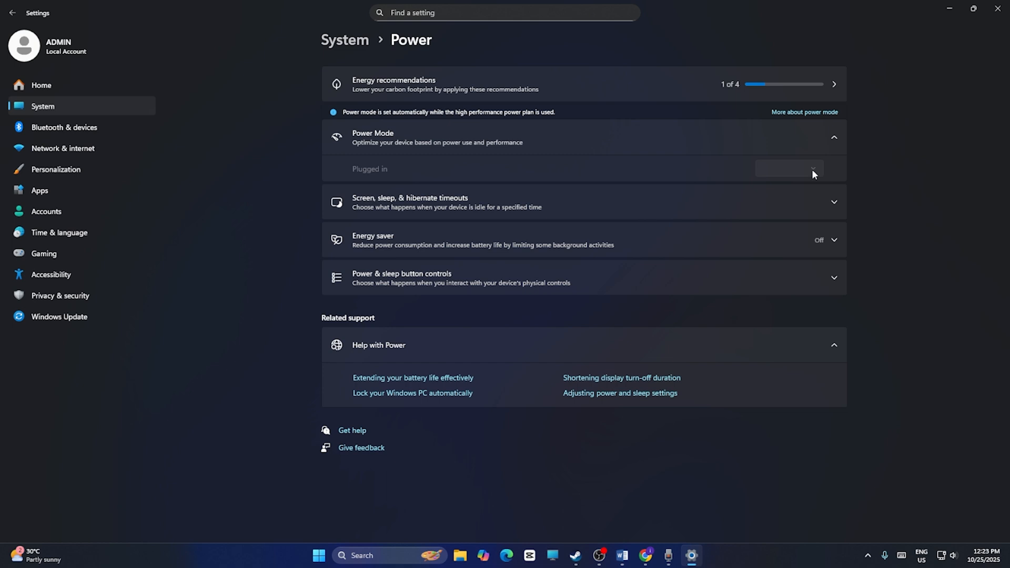
{"action": "mouse_move", "coordinate": [791, 174]}
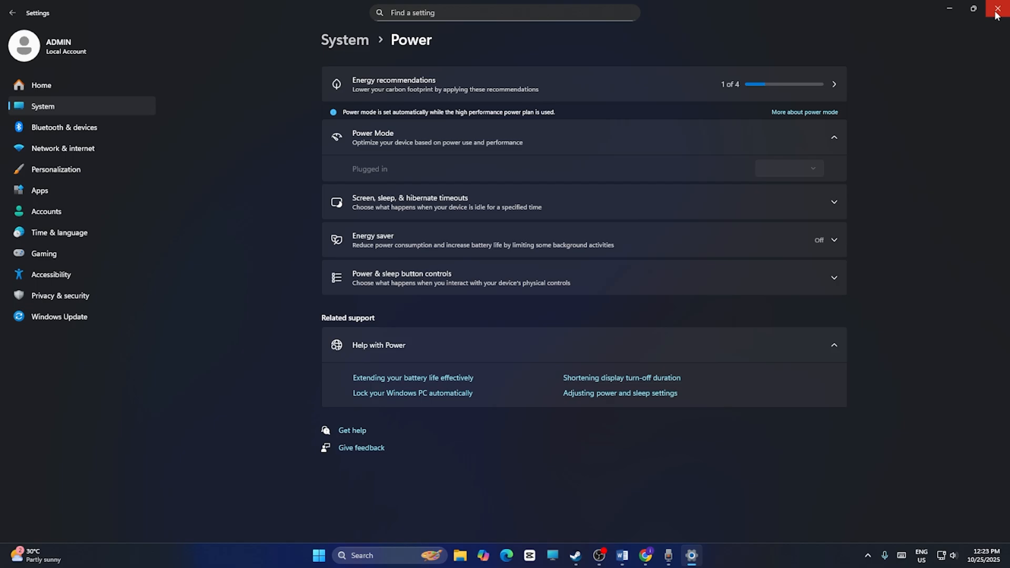
{"action": "left_click", "coordinate": [998, 8]}
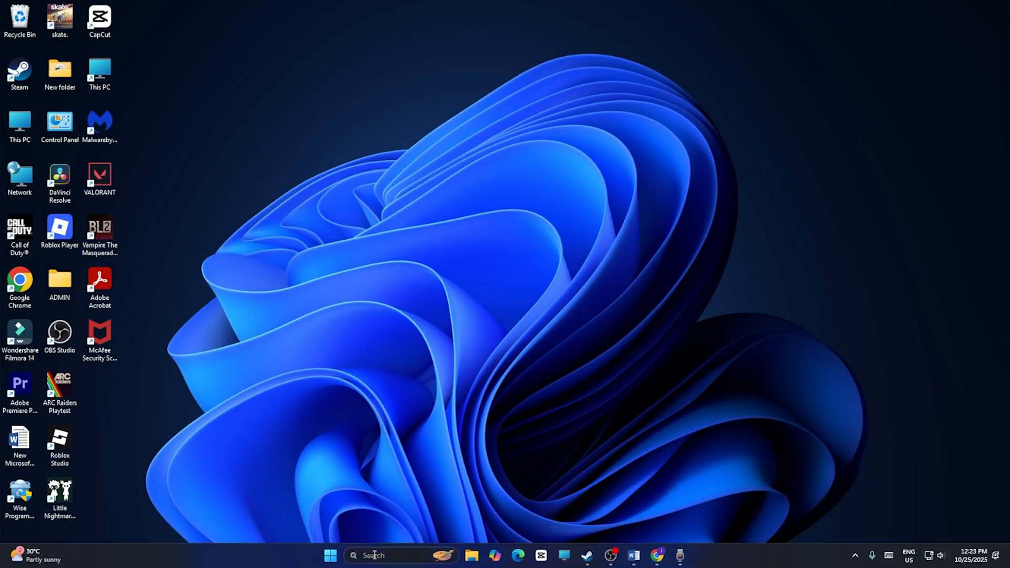
Review the NVIDIA GeForce GTX 1650 SUPER under Display adapters in Device Manager, then exit.
{"action": "type", "text": "device Manager"}
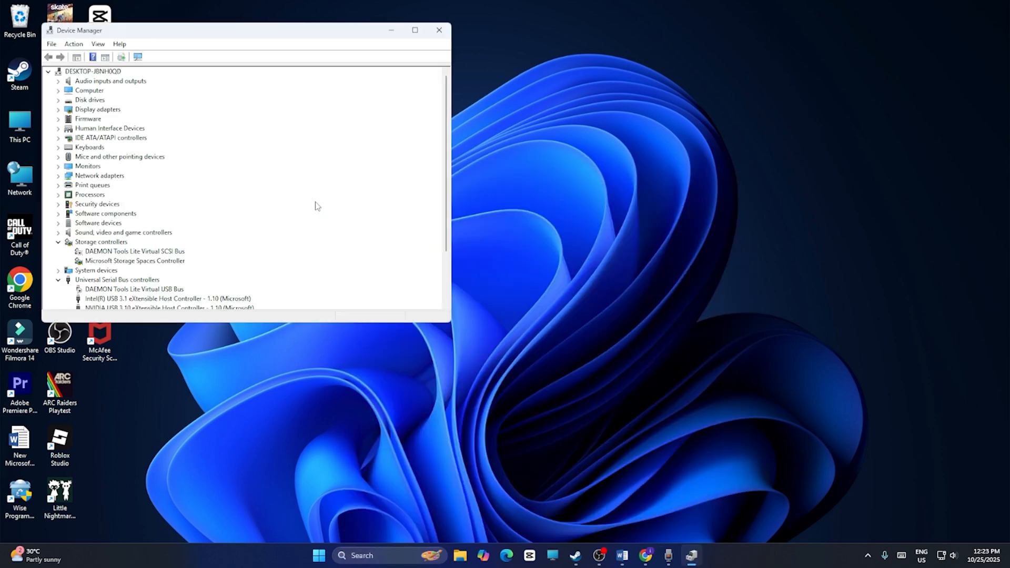
{"action": "left_click", "coordinate": [55, 109]}
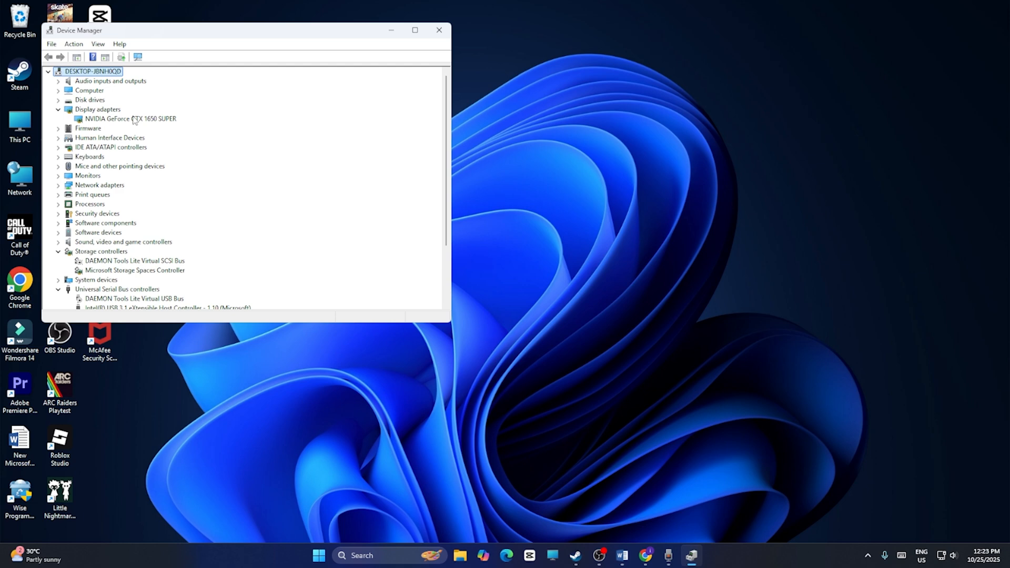
{"action": "left_click", "coordinate": [130, 118]}
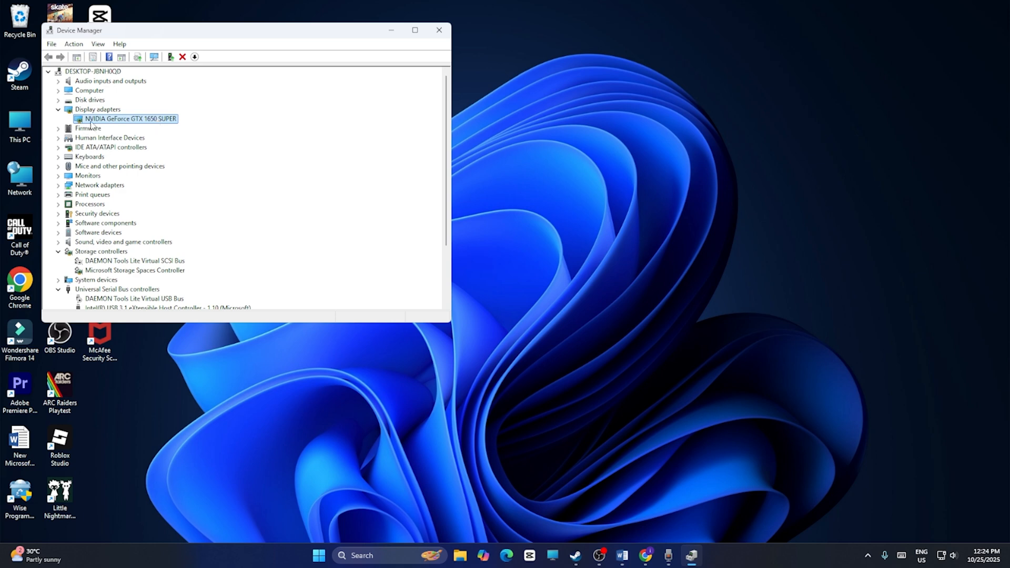
{"action": "mouse_move", "coordinate": [152, 124]}
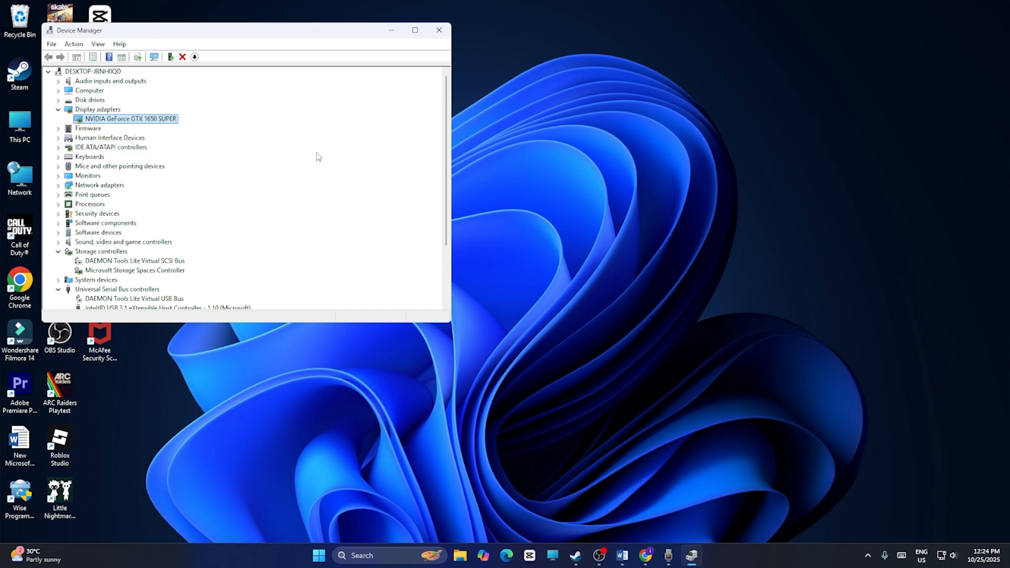
{"action": "mouse_move", "coordinate": [438, 40]}
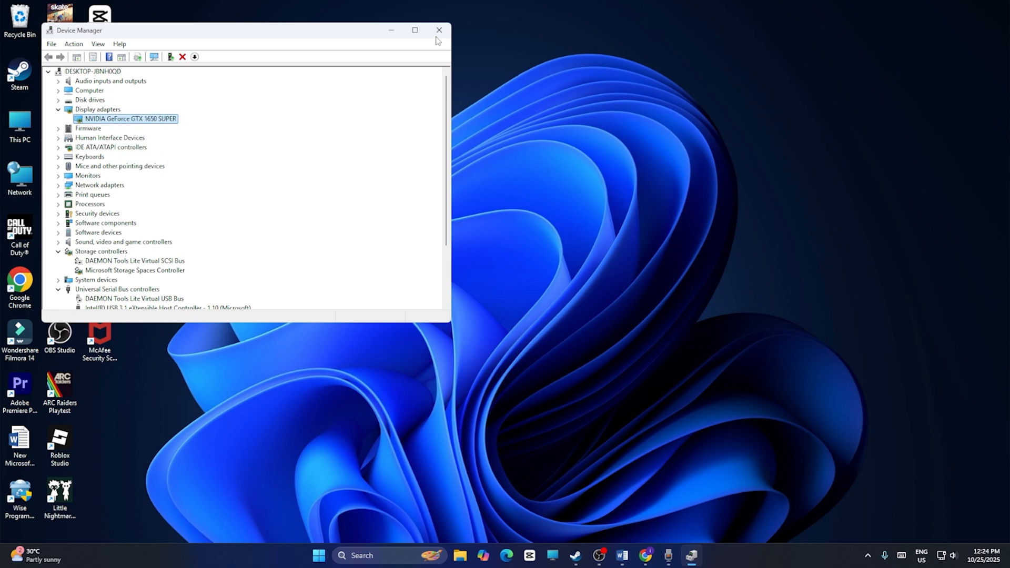
{"action": "left_click", "coordinate": [439, 30]}
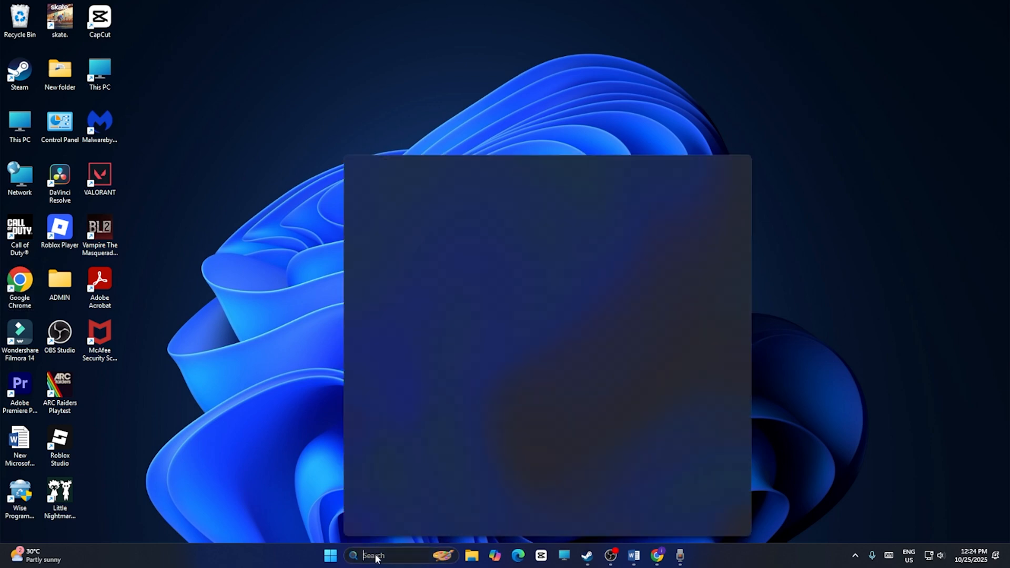
Launch the Run tool from a taskbar search for 'run'.
{"action": "type", "text": "run"}
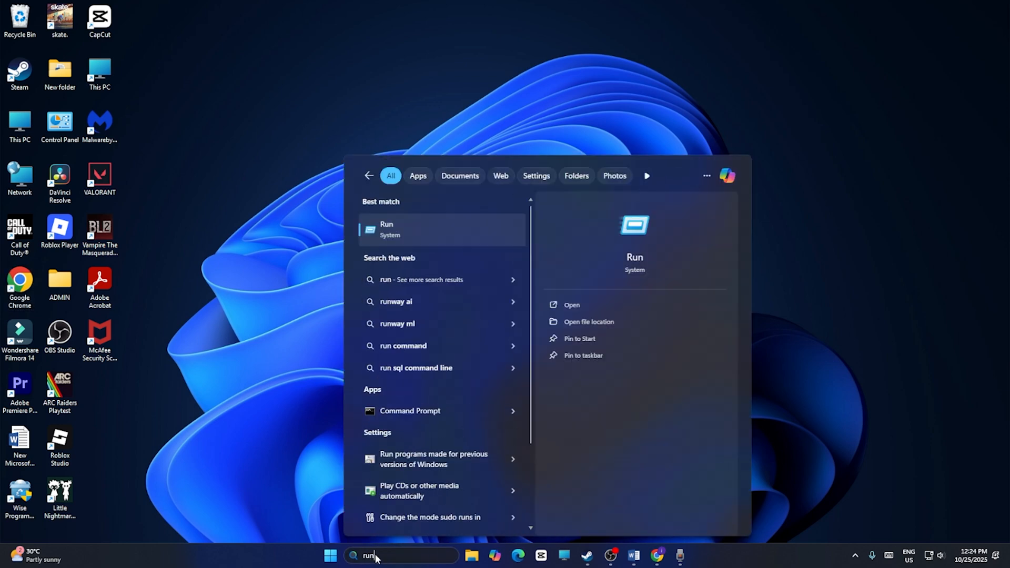
{"action": "left_click", "coordinate": [407, 229]}
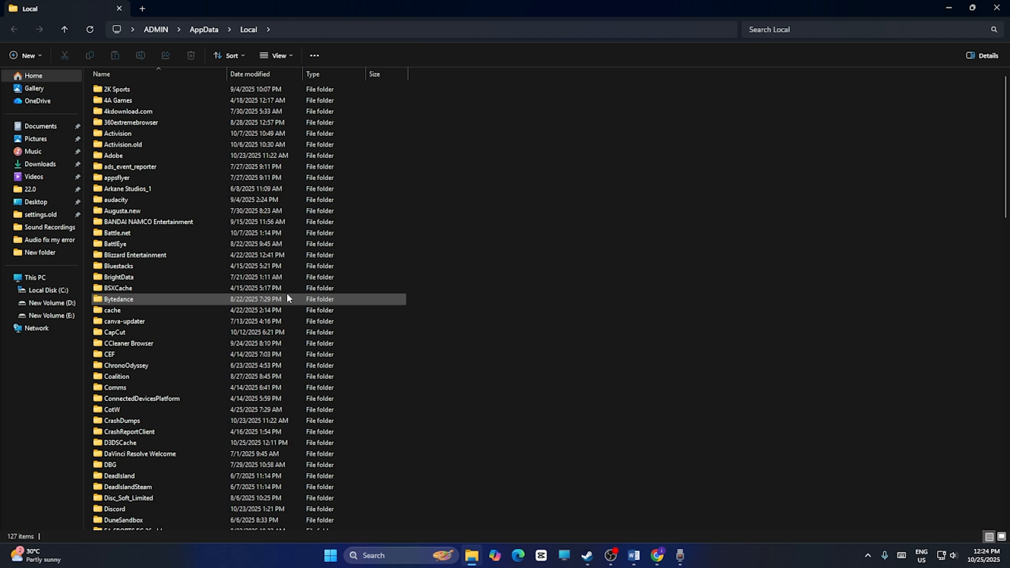
Navigate into AppData\Local\PioneerGame\Saved to reach its Config and Logs folders.
{"action": "scroll", "scroll_direction": "down", "scroll_amount": 3}
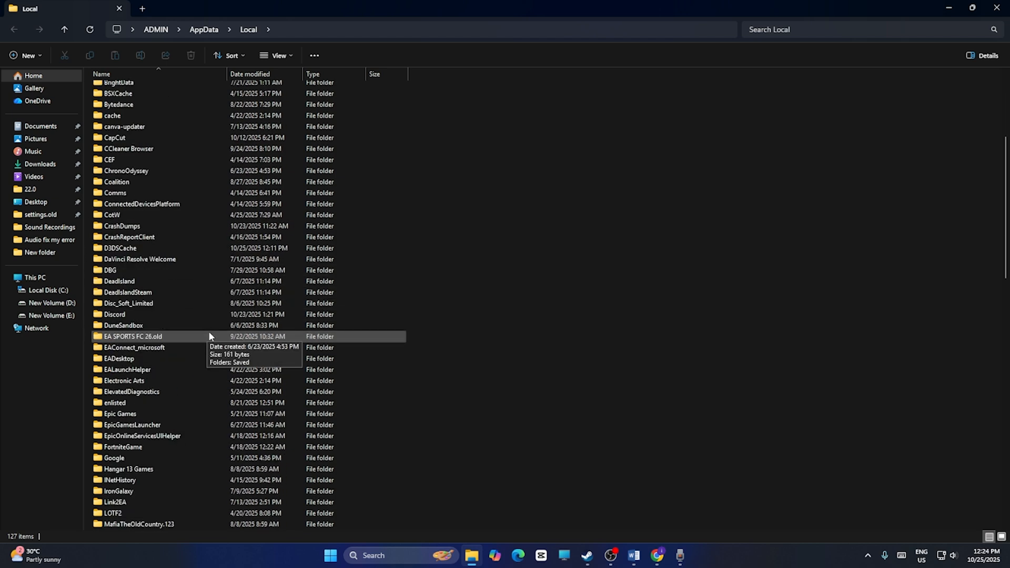
{"action": "scroll", "scroll_direction": "down", "scroll_amount": 3}
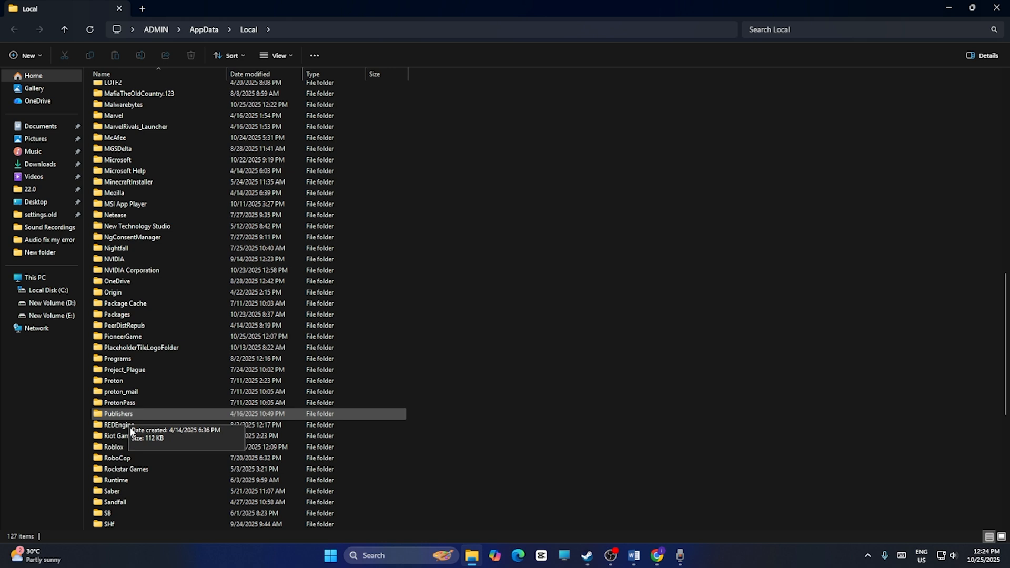
{"action": "left_click", "coordinate": [122, 337]}
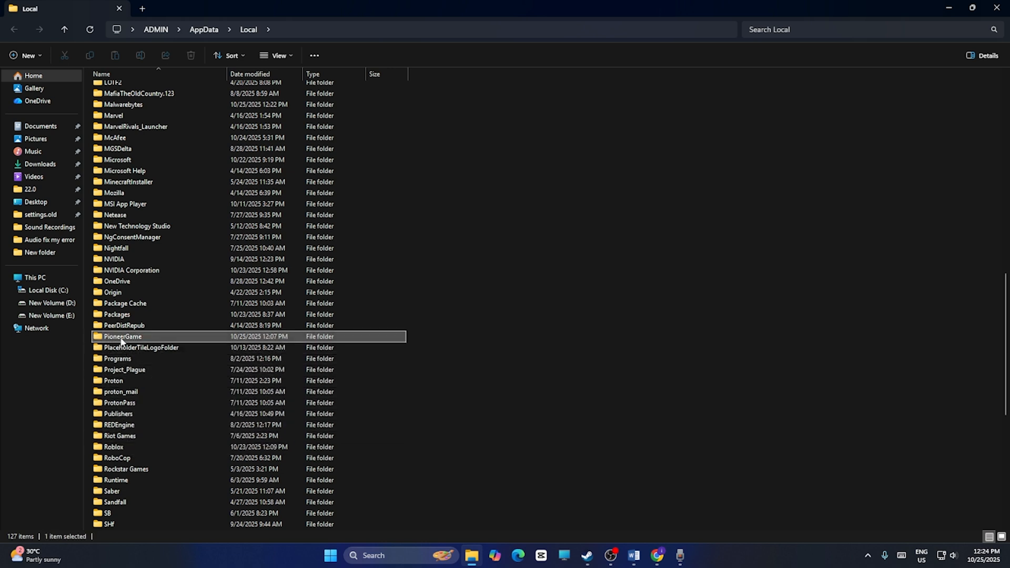
{"action": "double_click", "coordinate": [122, 336]}
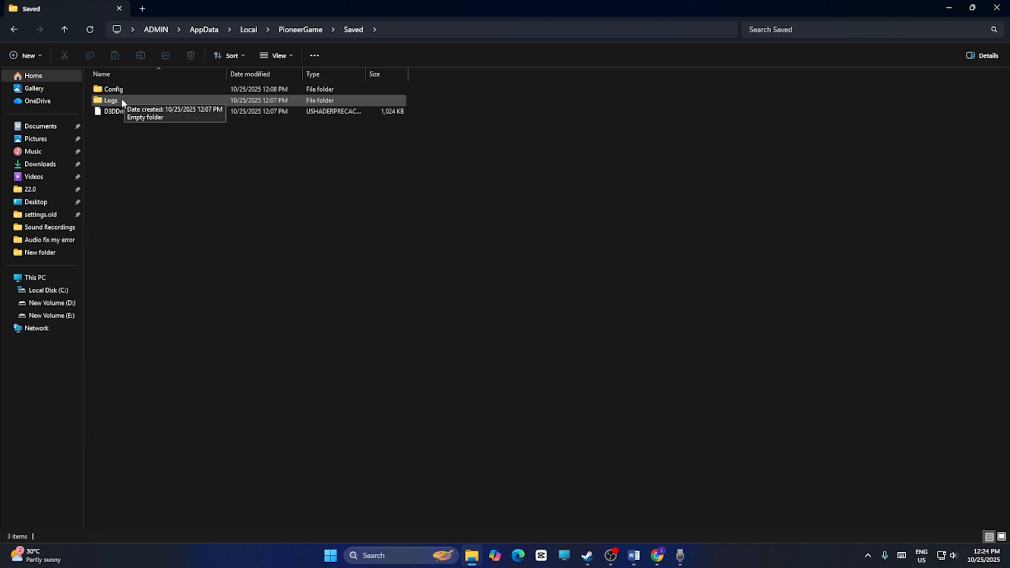
{"action": "double_click", "coordinate": [113, 88]}
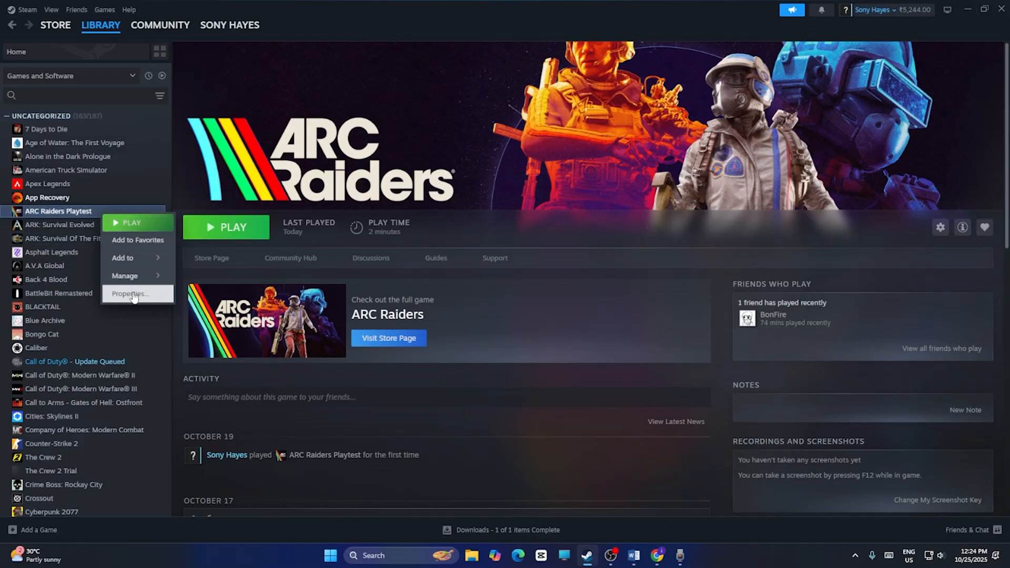
Set ARC Raiders Playtest's launch options to -dx11 in its properties.
{"action": "left_click", "coordinate": [131, 294]}
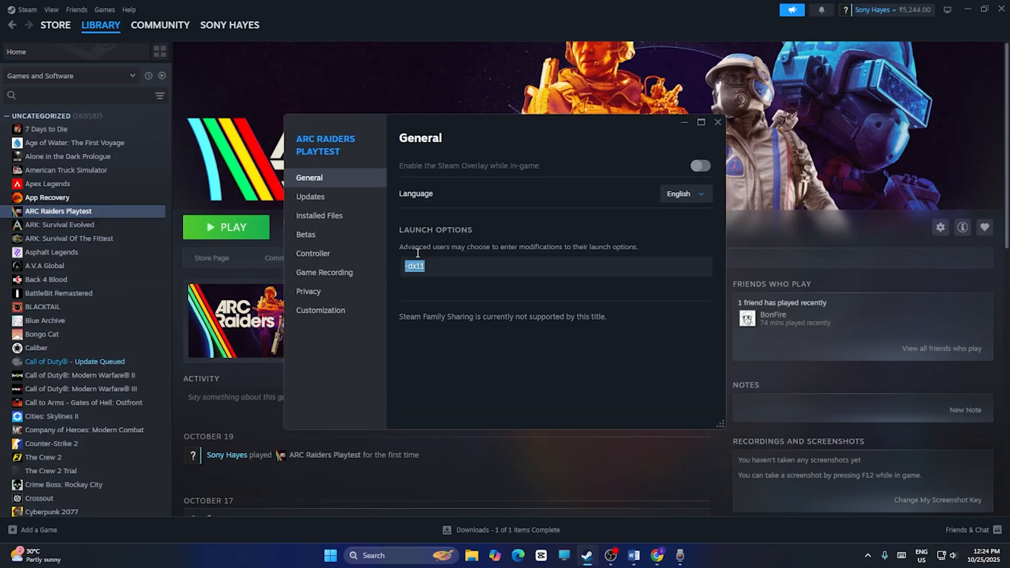
{"action": "left_click", "coordinate": [433, 267]}
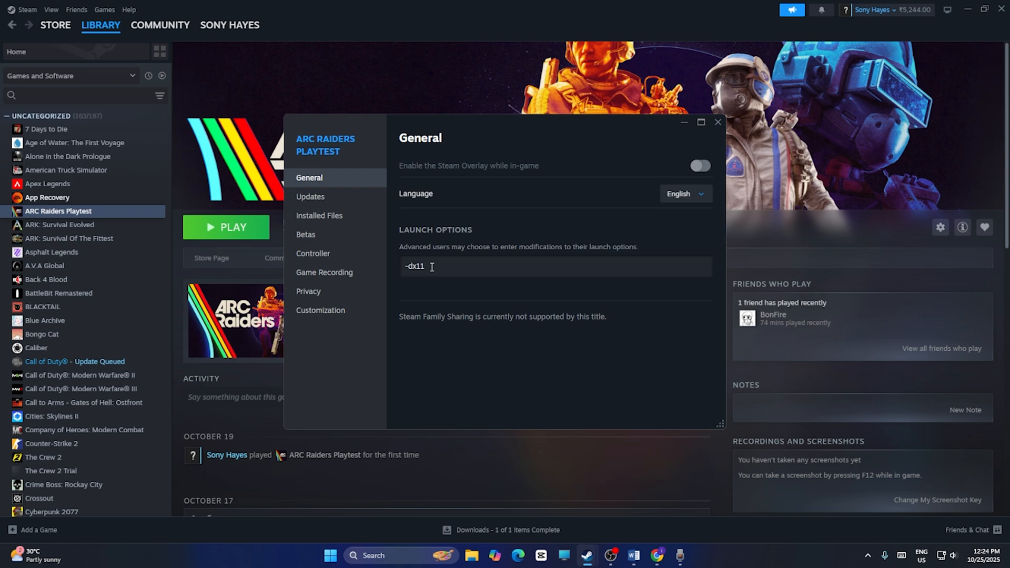
{"action": "left_click", "coordinate": [718, 122]}
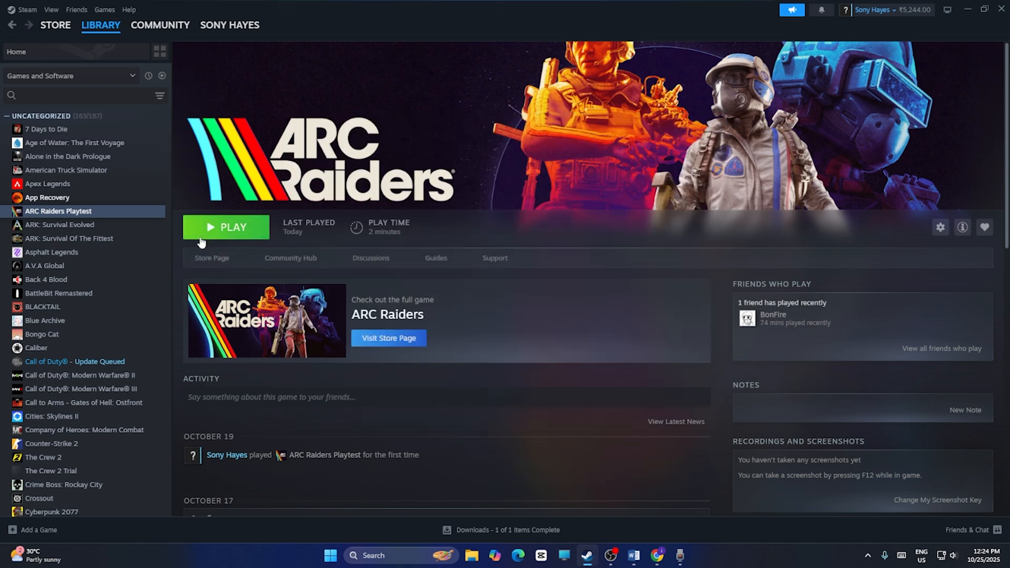
{"action": "mouse_move", "coordinate": [223, 231]}
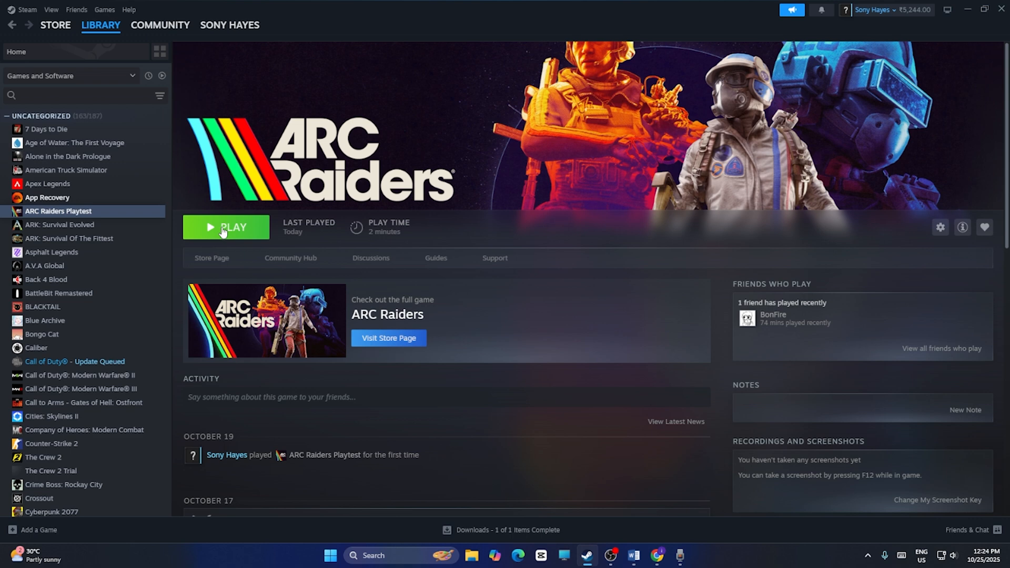
{"action": "mouse_move", "coordinate": [319, 85]}
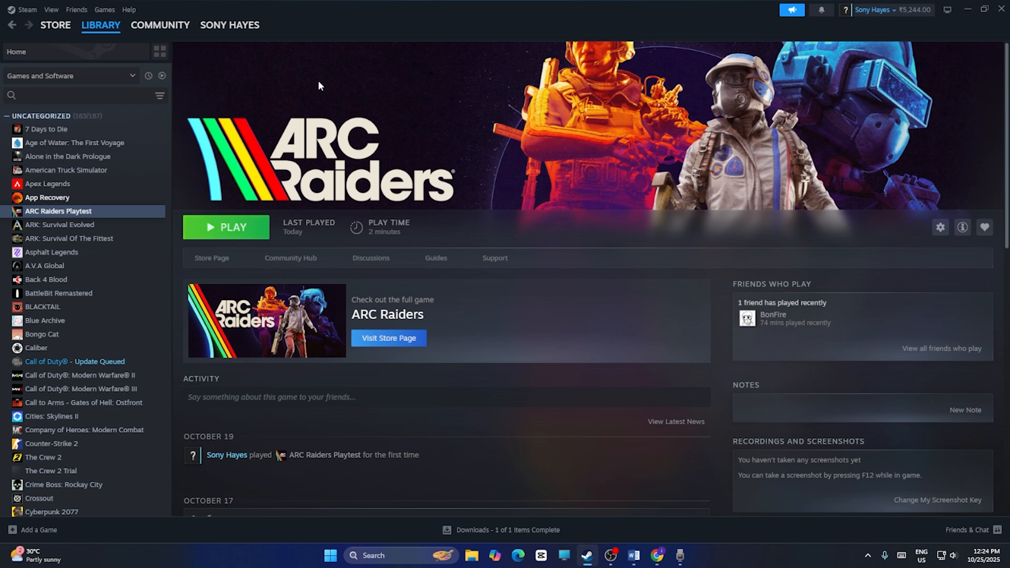
{"action": "mouse_move", "coordinate": [550, 210]}
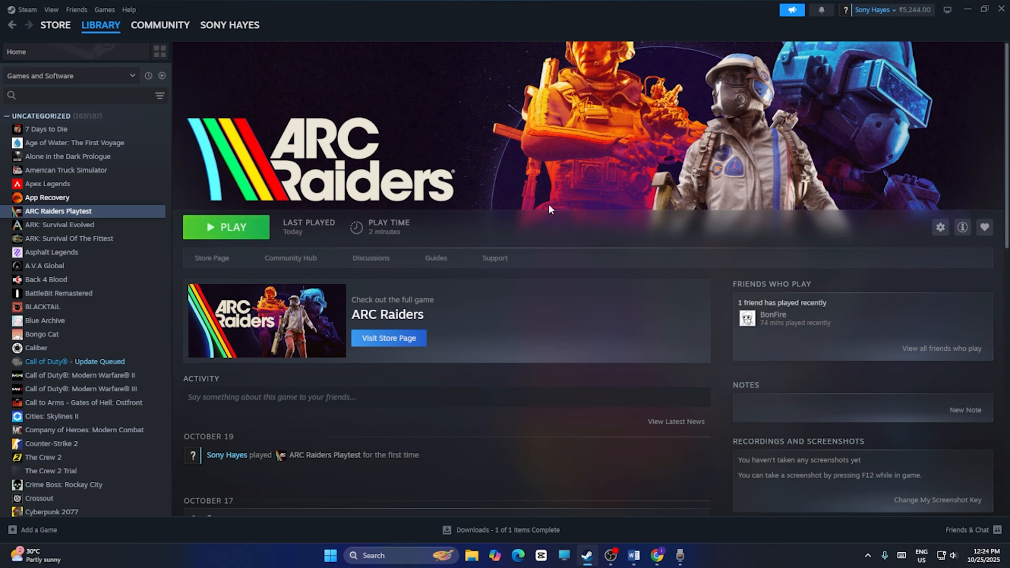
{"action": "mouse_move", "coordinate": [848, 57]}
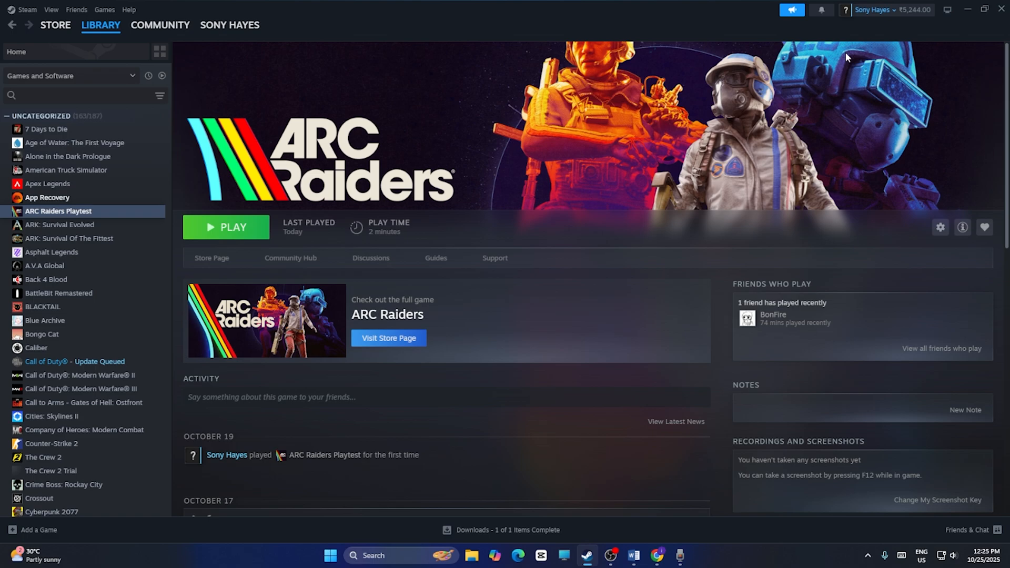
{"action": "mouse_move", "coordinate": [968, 9]}
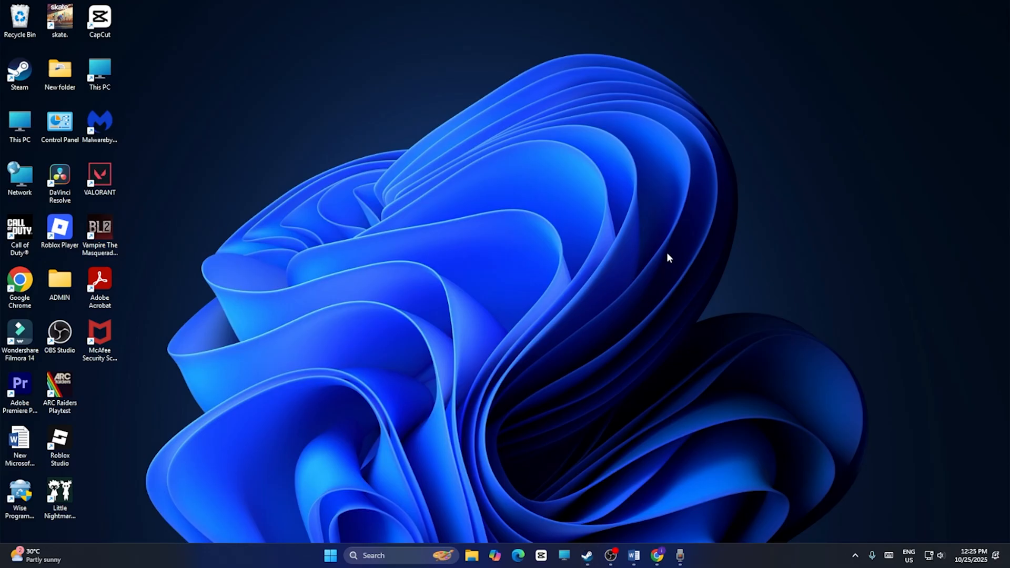
{"action": "mouse_move", "coordinate": [688, 244]}
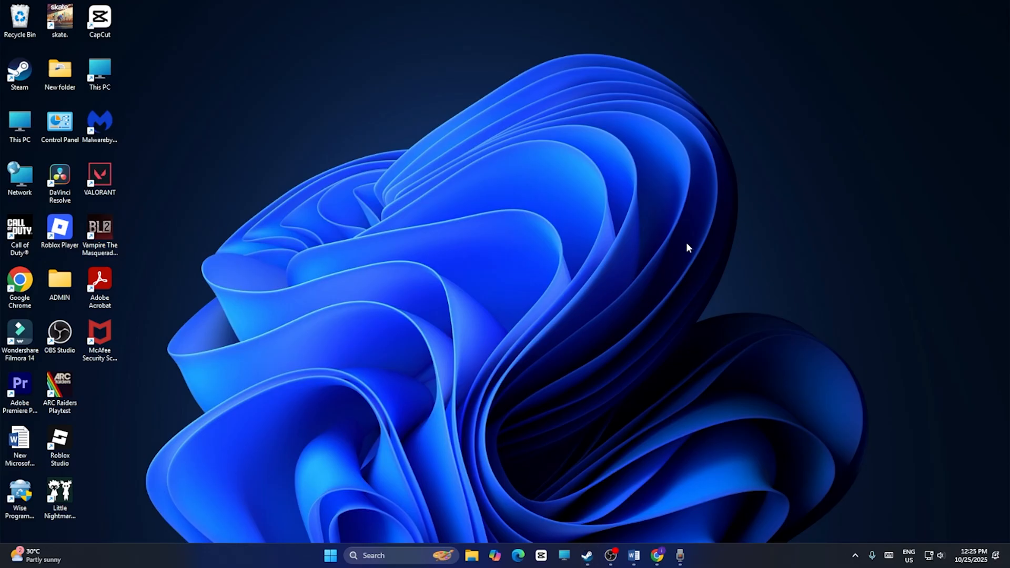